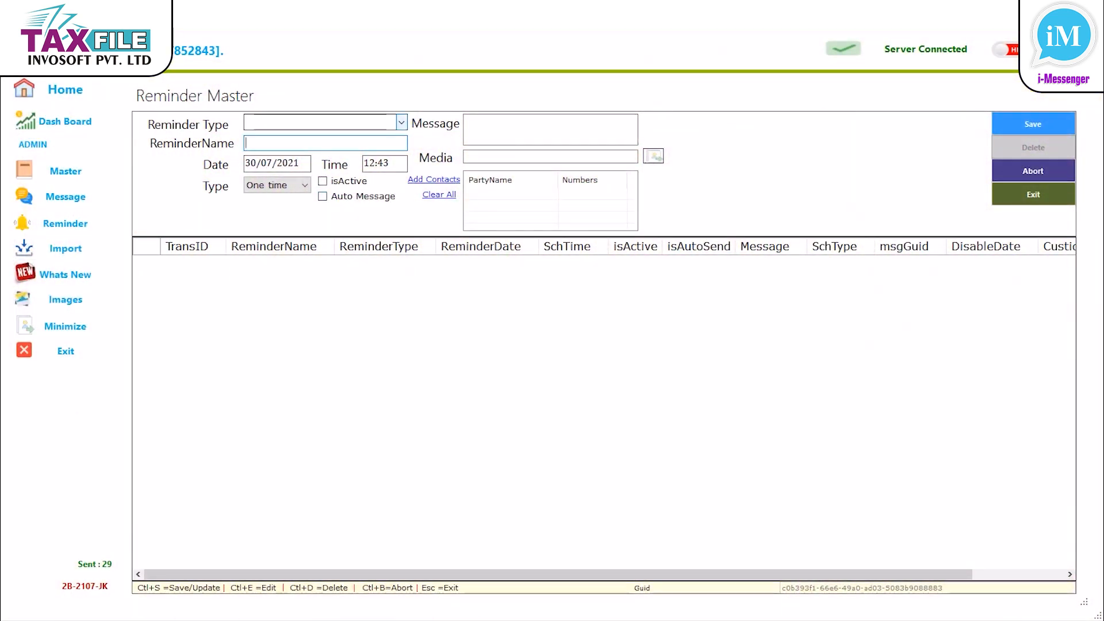
# Set the reminder type to Meeting and name it 'Office Meeting', reusing the name as the message.
pyautogui.click(400, 122)
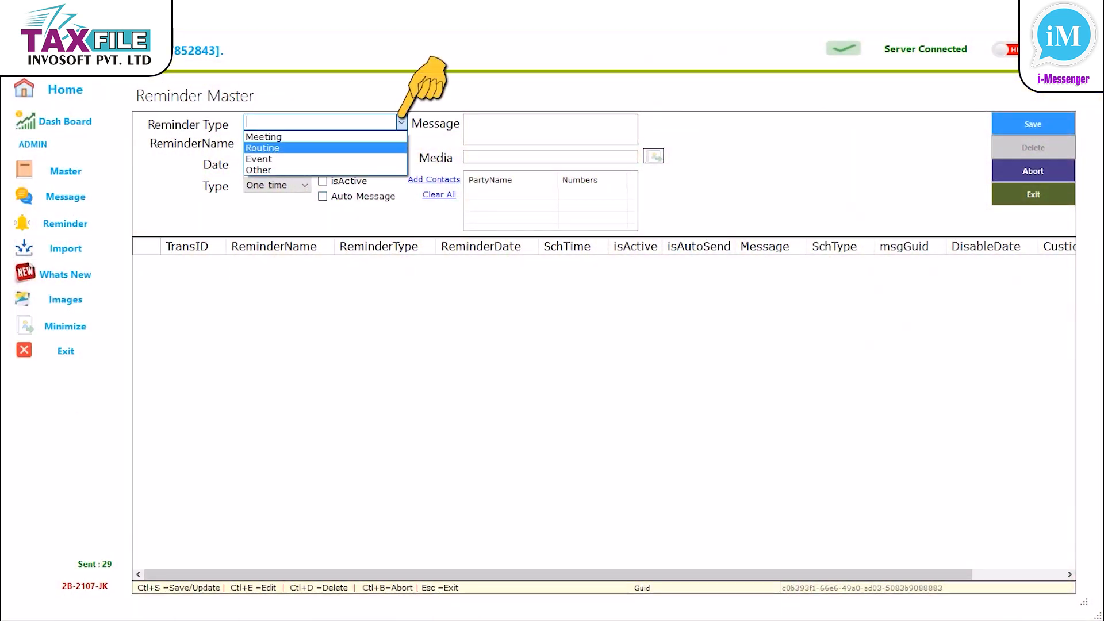
pyautogui.click(263, 136)
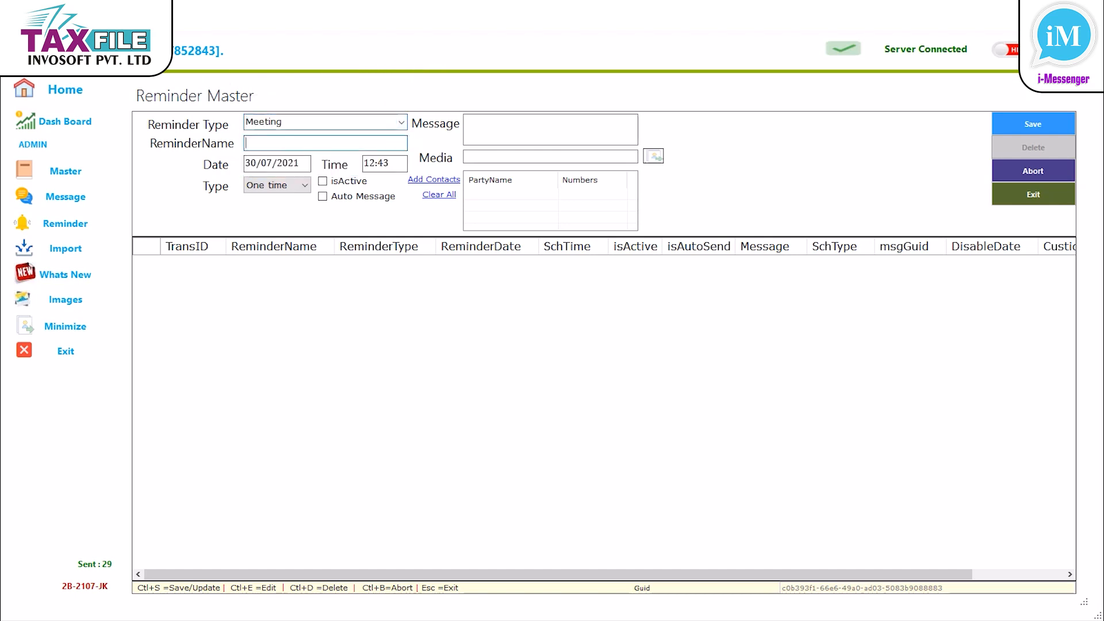
pyautogui.write('o')
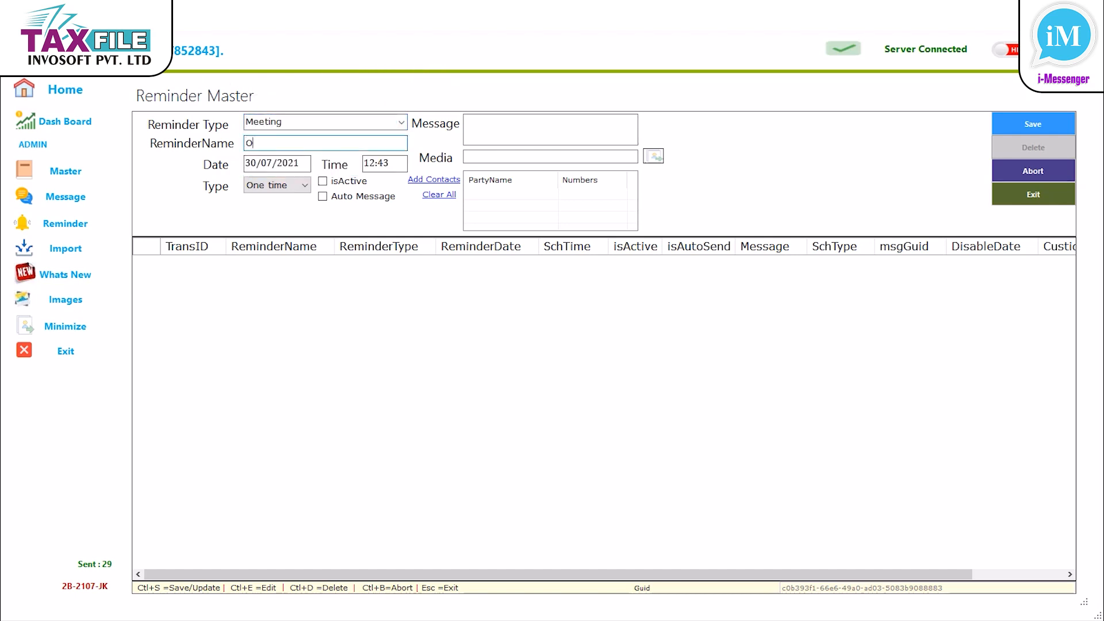
pyautogui.write('ffice')
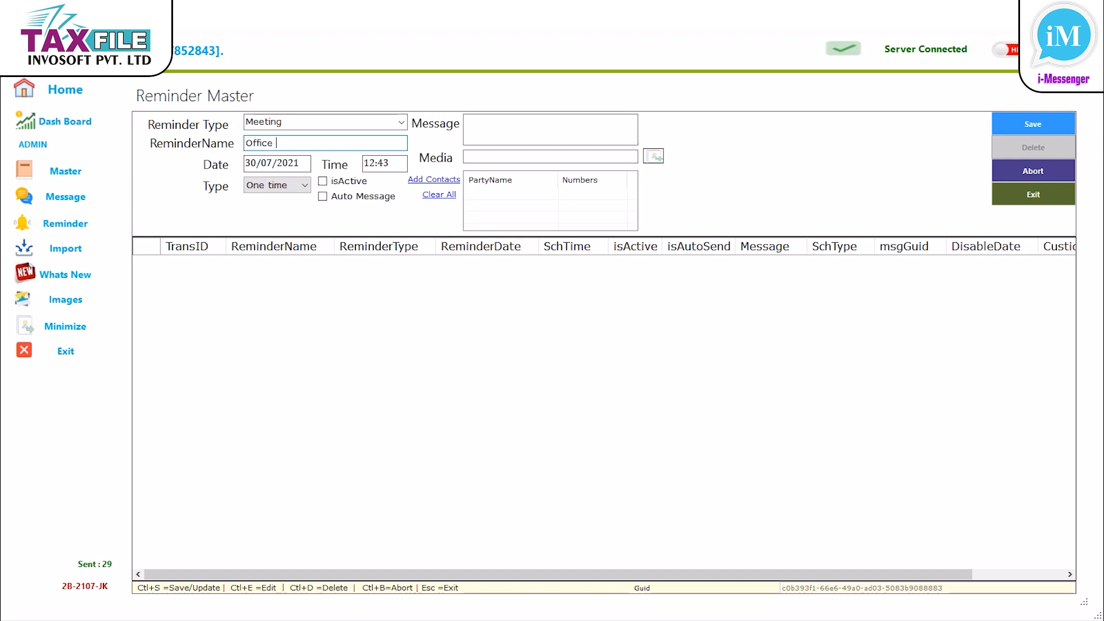
pyautogui.write('Meeting')
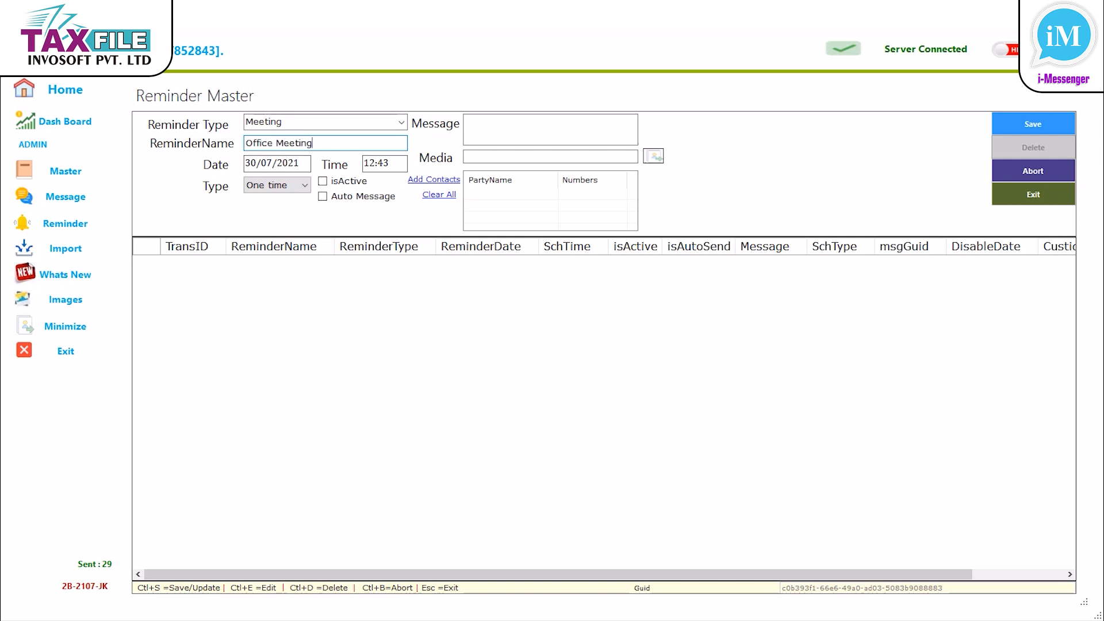
pyautogui.tripleClick(276, 142)
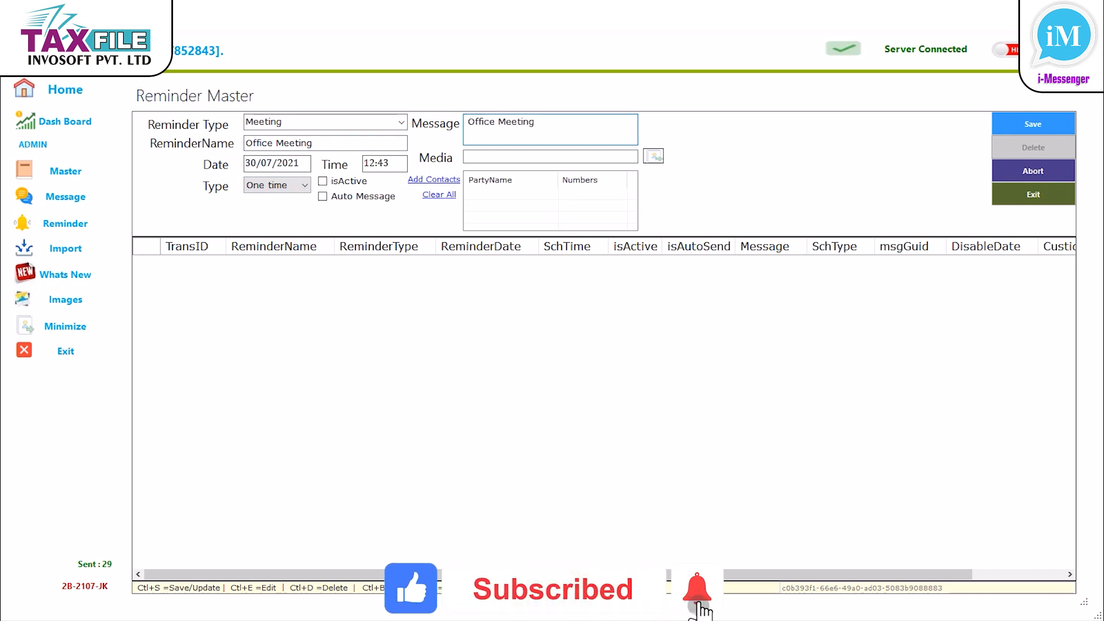
# Attach an image from the Festivals gallery as the reminder's media.
pyautogui.click(653, 155)
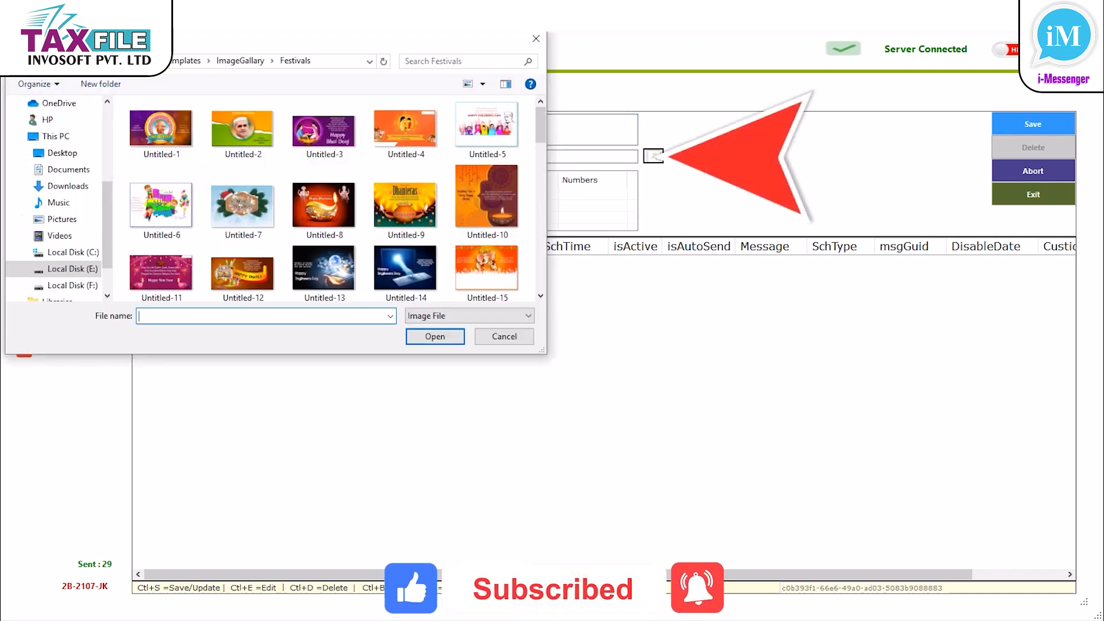
pyautogui.click(434, 336)
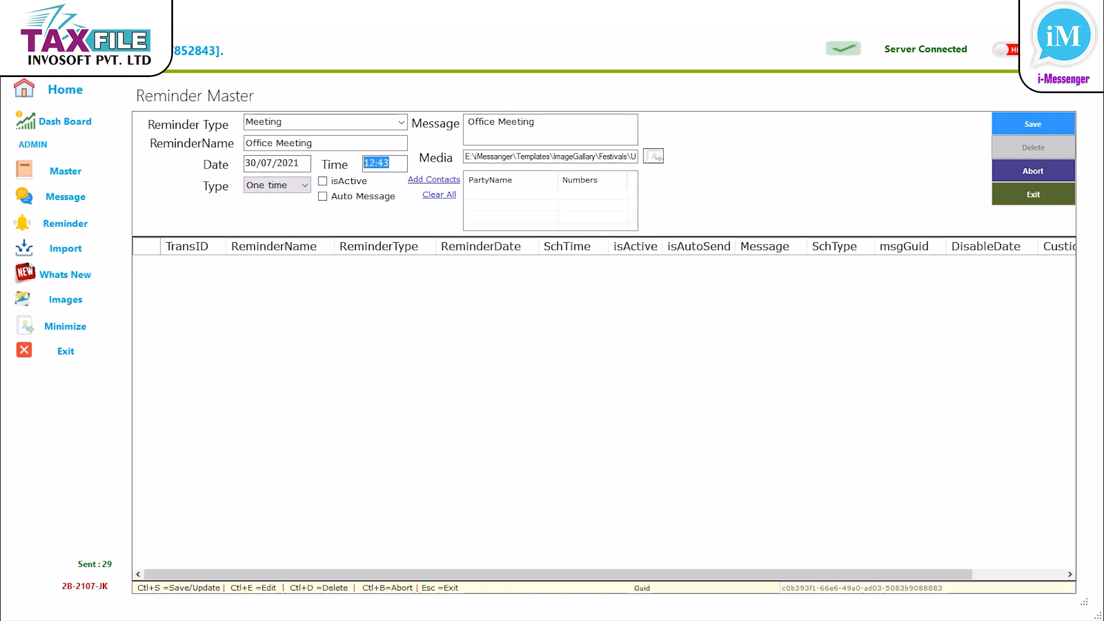
# Schedule the reminder one time at 10:00 with isActive and Auto Message ticked.
pyautogui.write('1_:__')
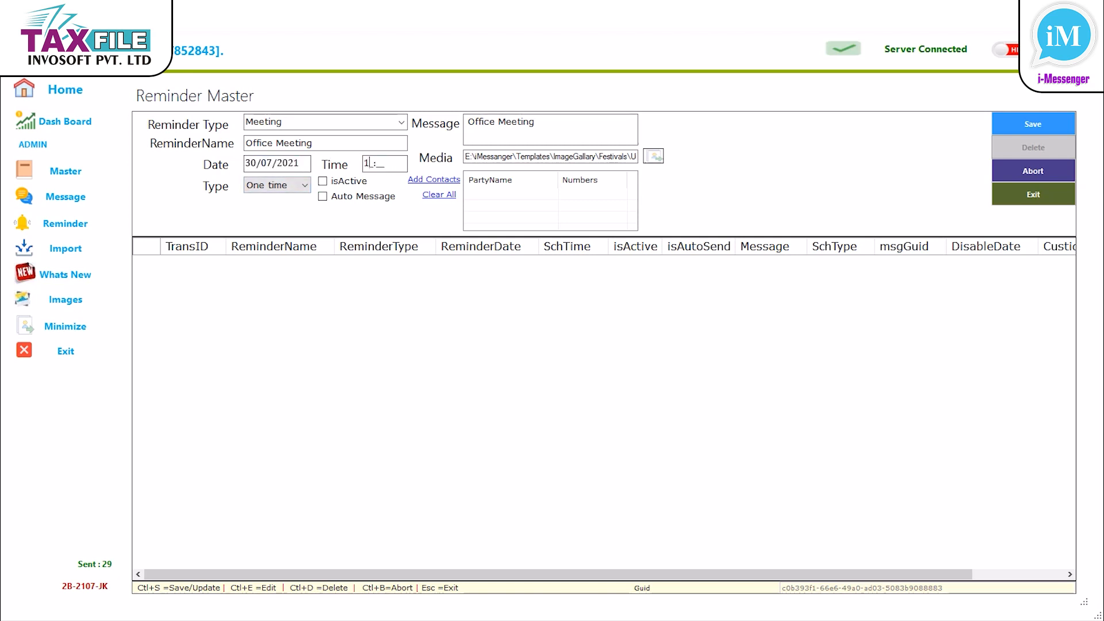
pyautogui.write('0:00')
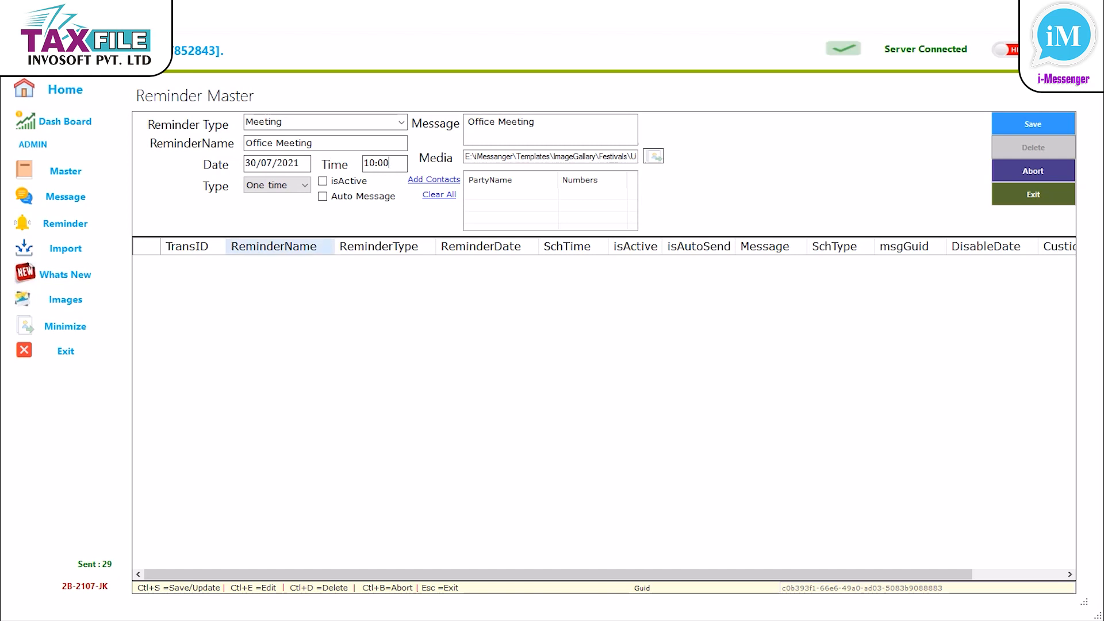
pyautogui.click(275, 185)
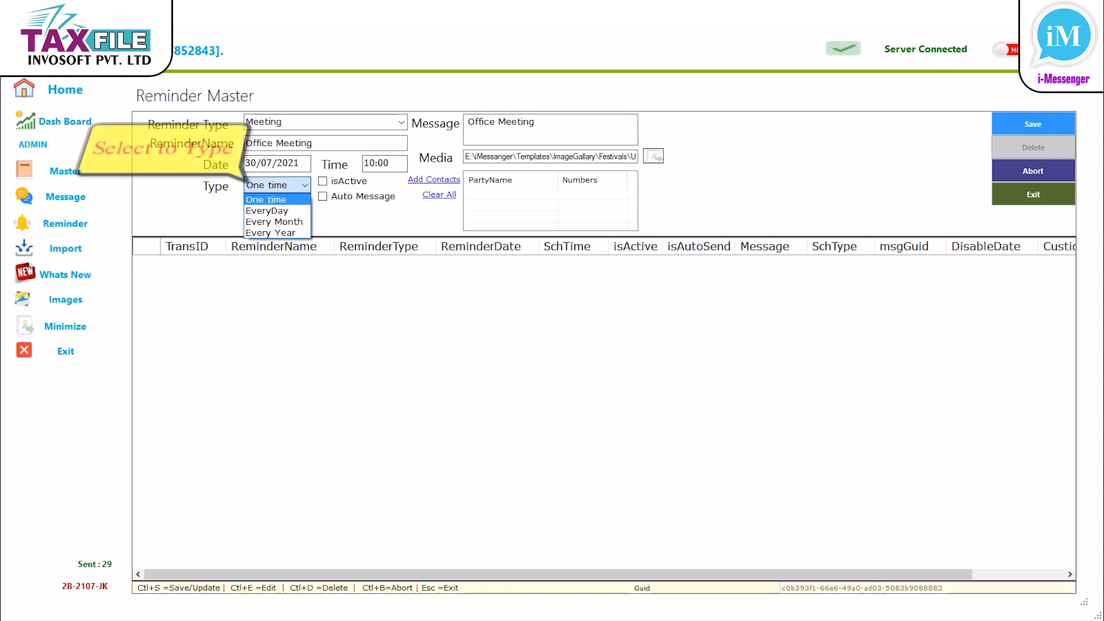
pyautogui.click(266, 200)
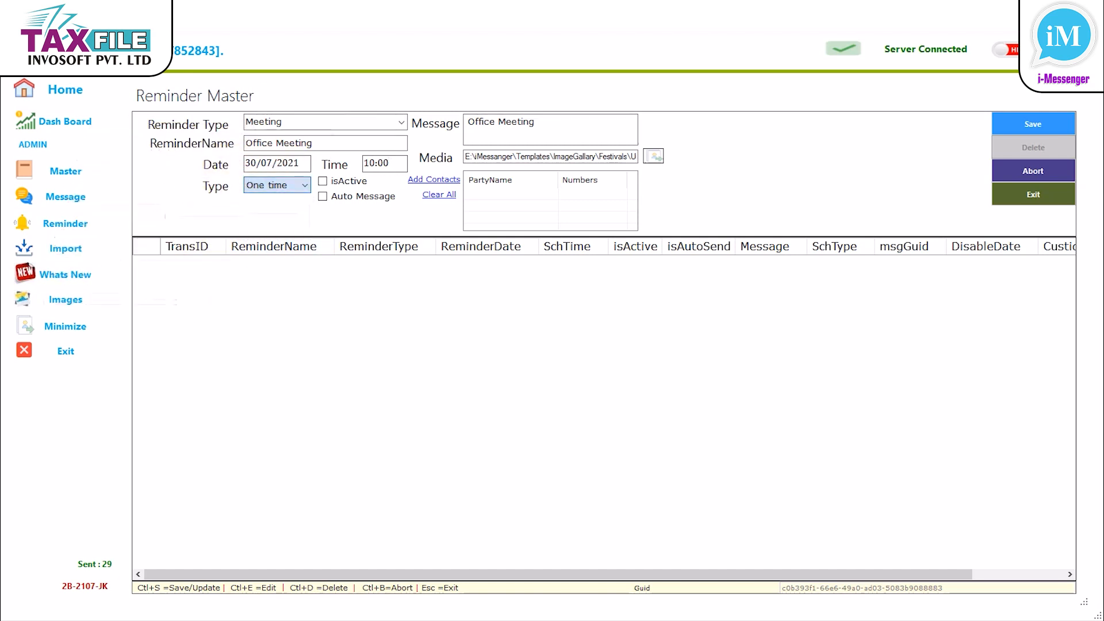
pyautogui.click(322, 182)
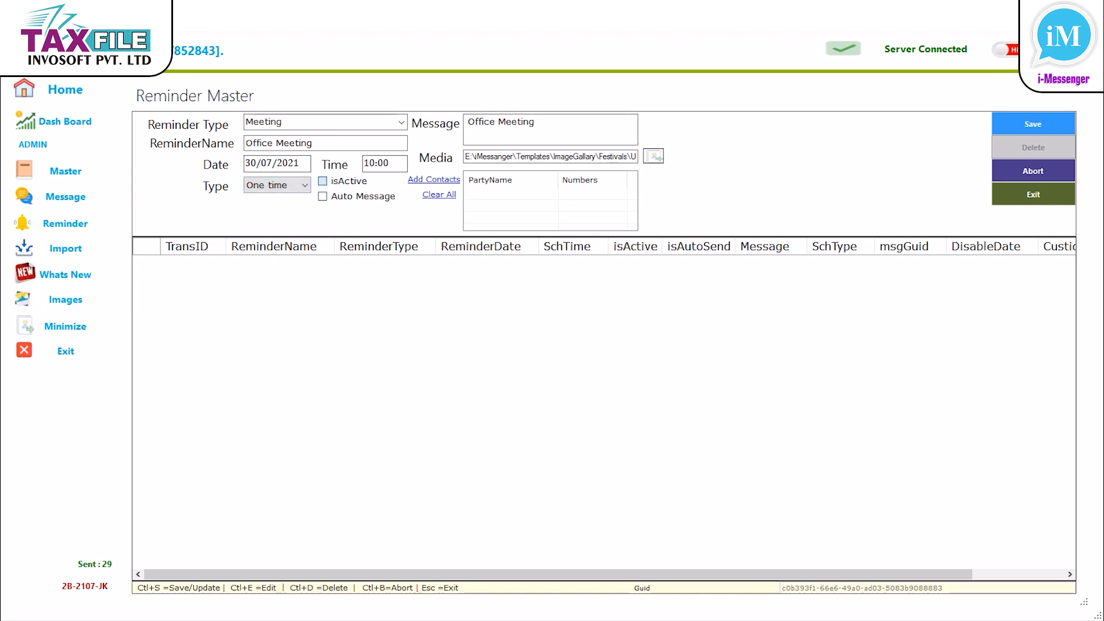
pyautogui.click(322, 181)
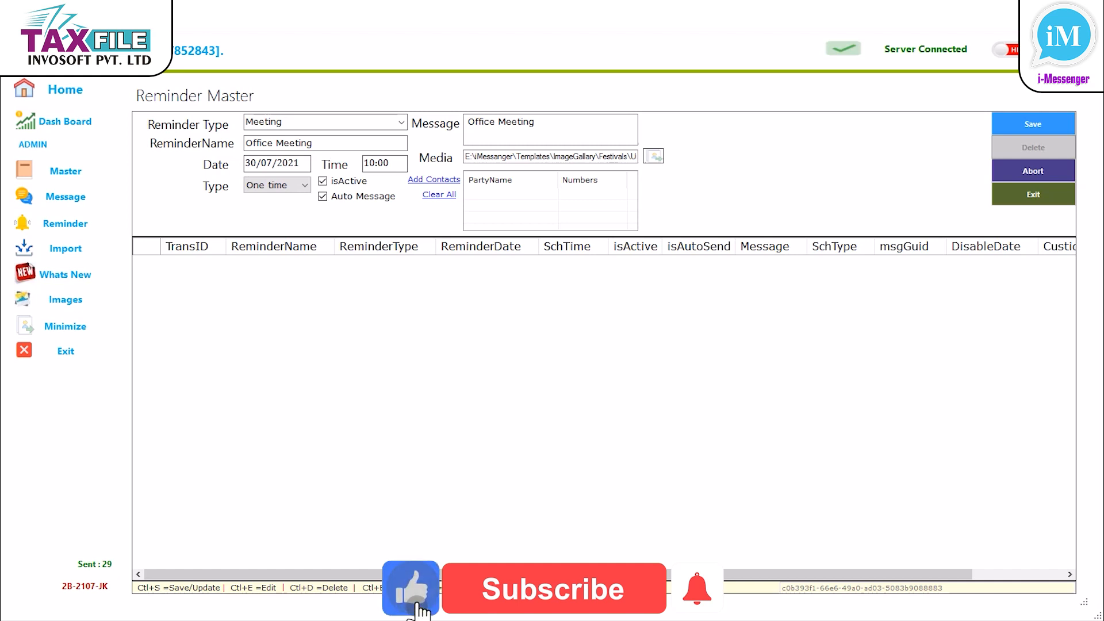
pyautogui.moveTo(433, 180)
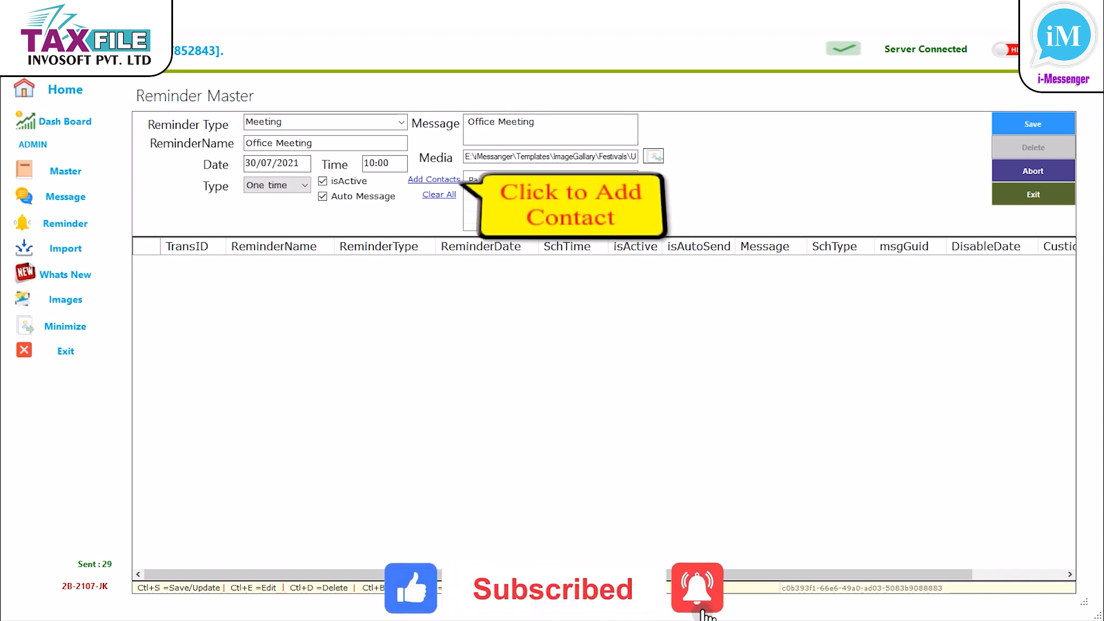
# Add the contact matching PartyName 'aja' to the reminder's recipients.
pyautogui.click(433, 179)
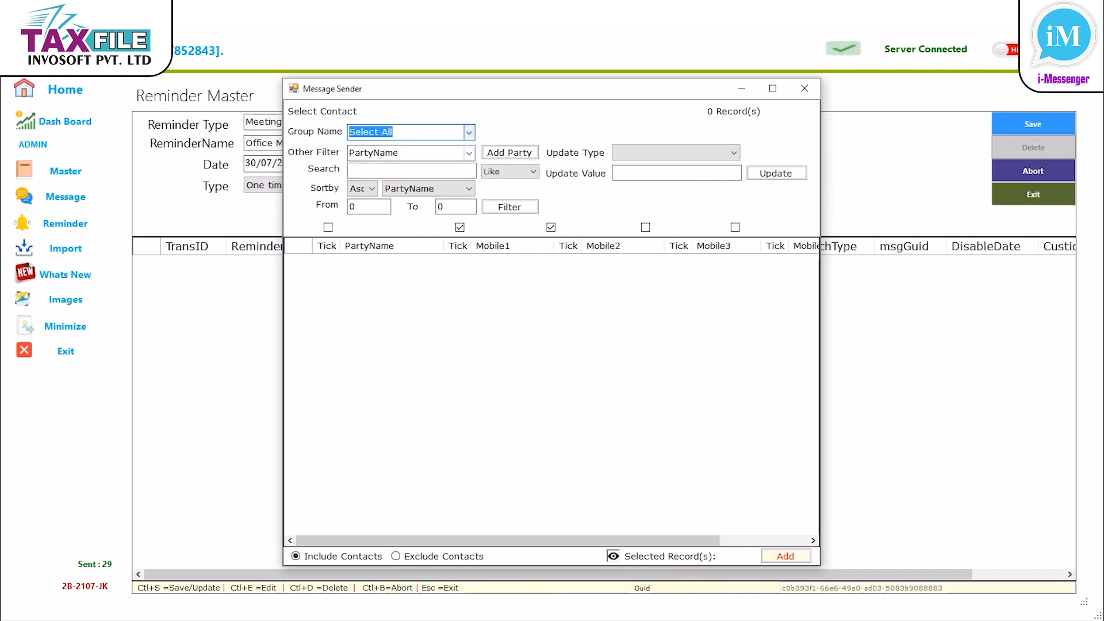
pyautogui.click(468, 151)
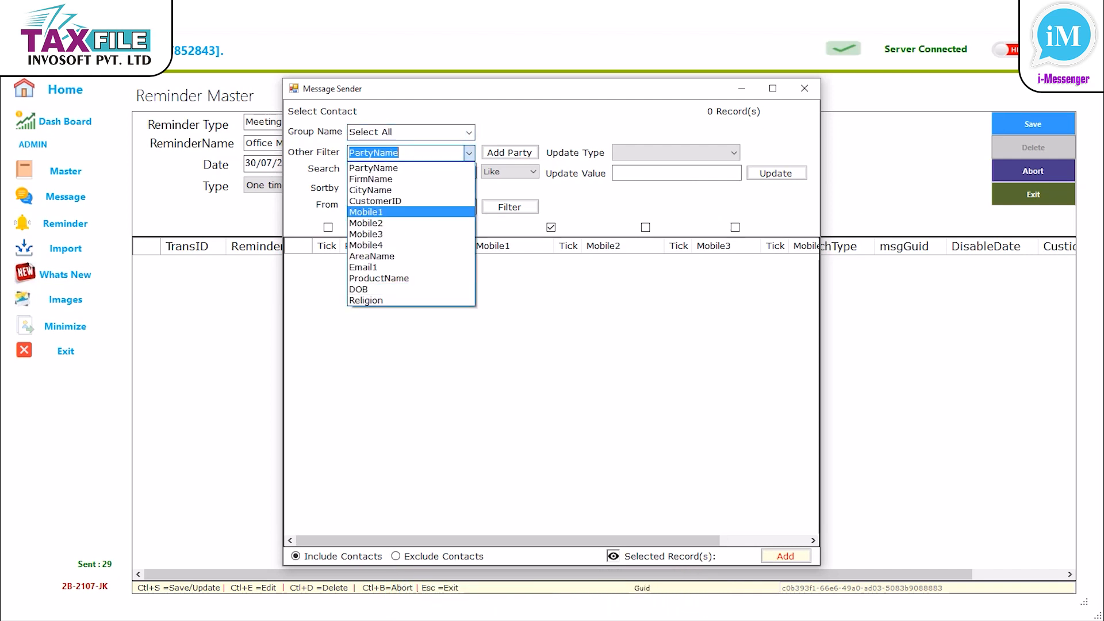
pyautogui.click(373, 167)
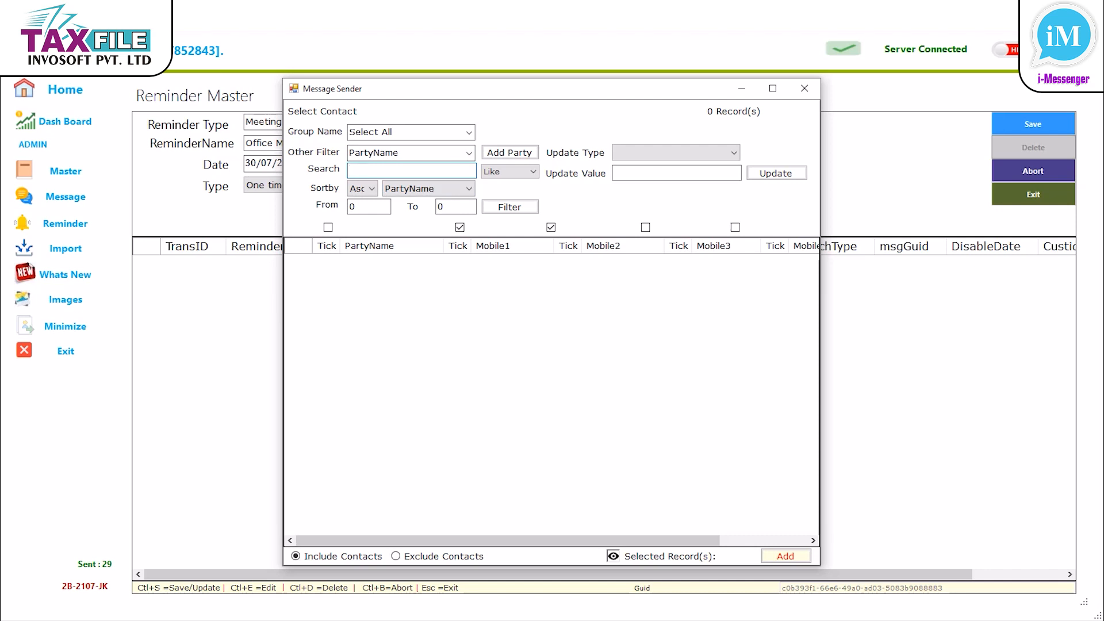
pyautogui.write('aja')
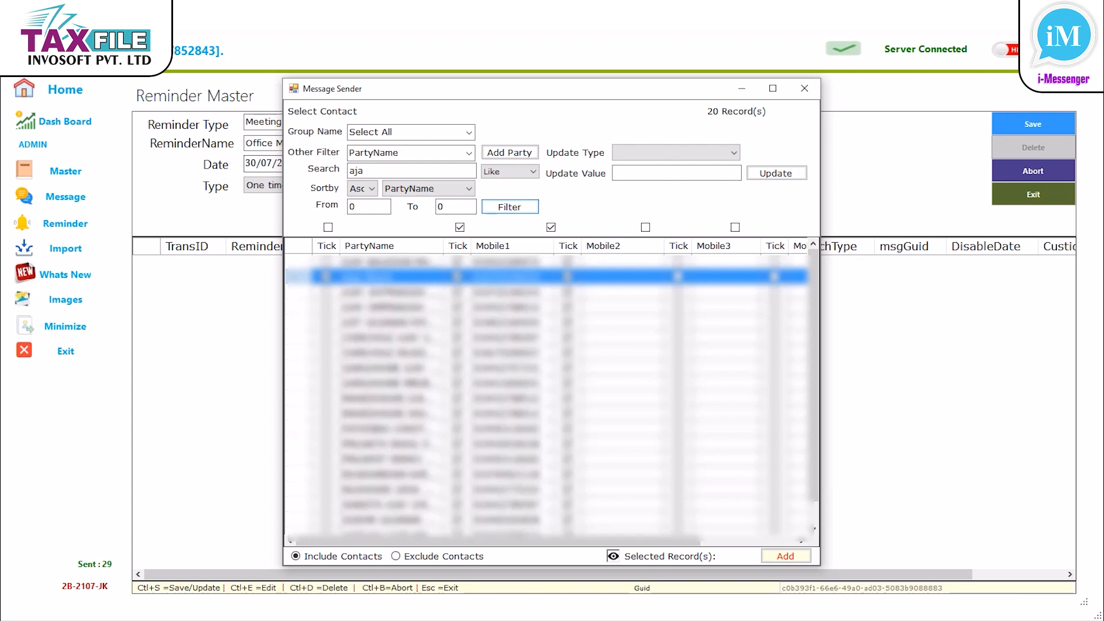
pyautogui.click(784, 555)
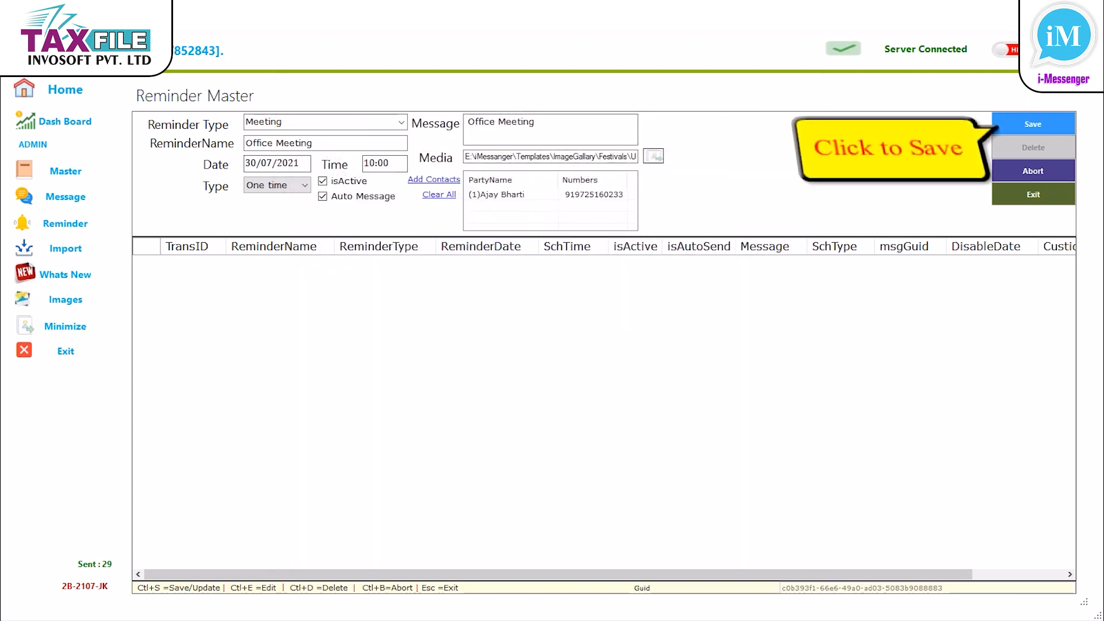
# Save the completed Office Meeting reminder in Reminder Master.
pyautogui.click(1031, 123)
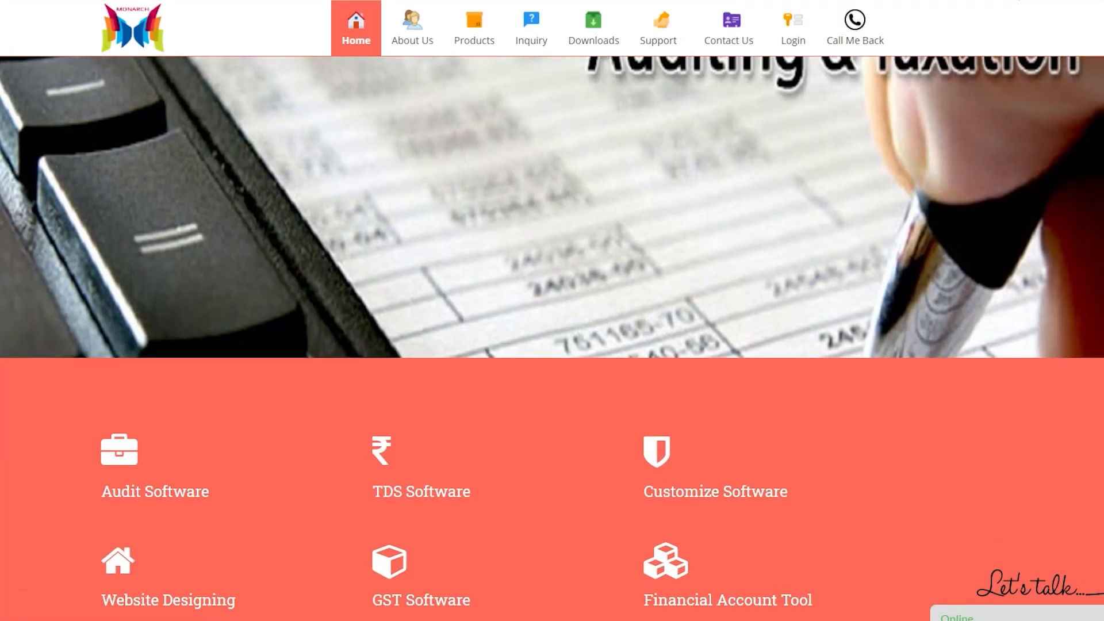
pyautogui.scroll(-3)
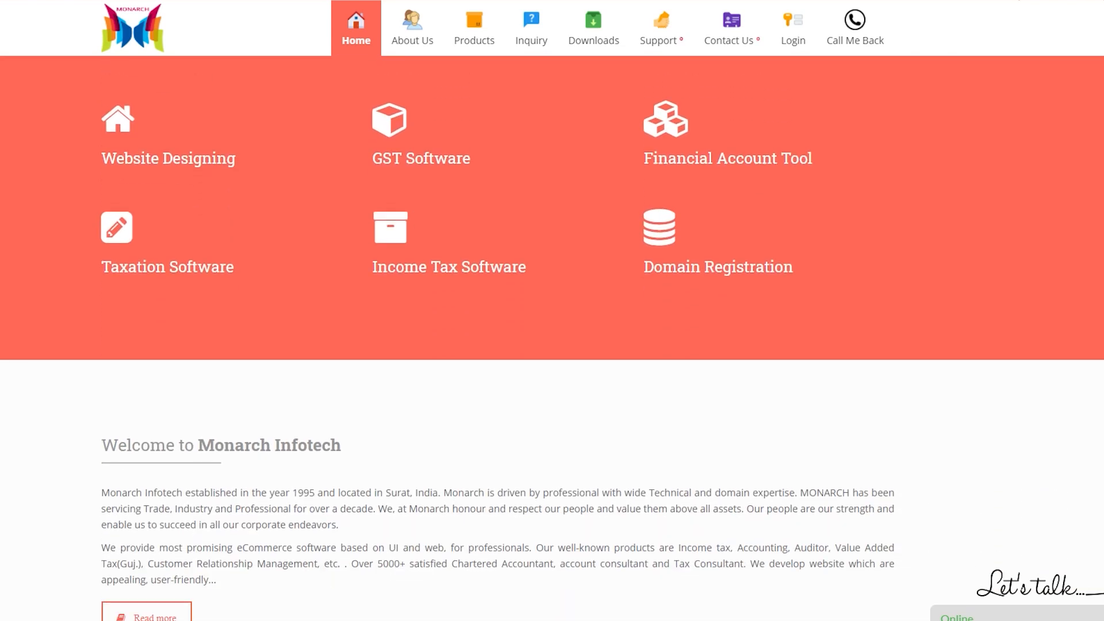
pyautogui.scroll(-3)
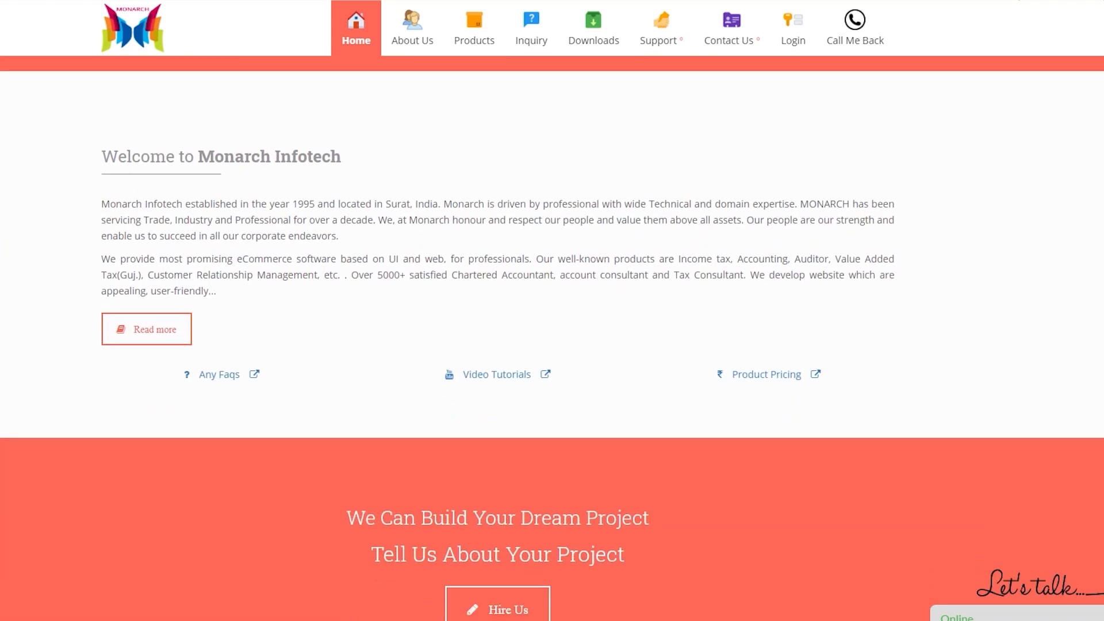